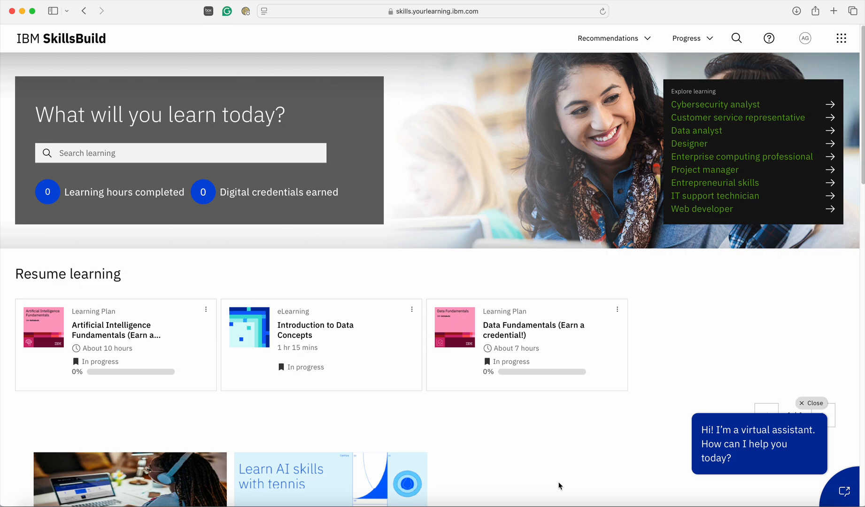
pyautogui.moveTo(564, 482)
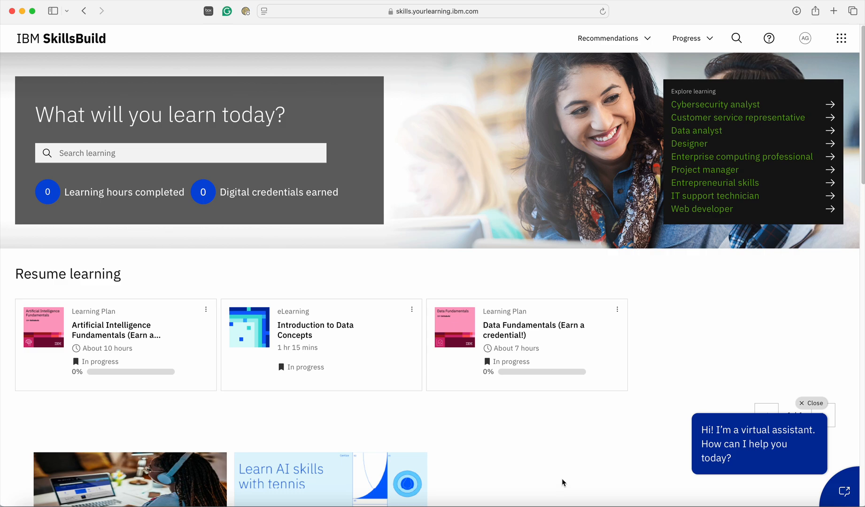
pyautogui.moveTo(121, 340)
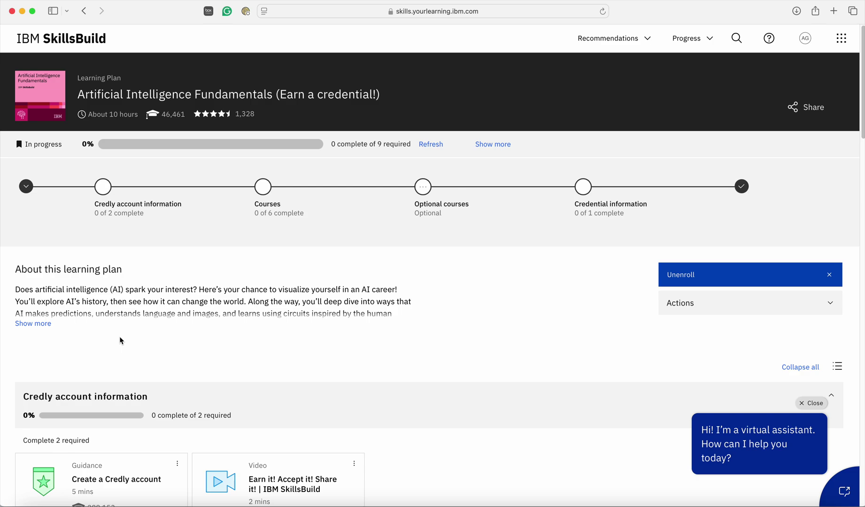
pyautogui.moveTo(39, 331)
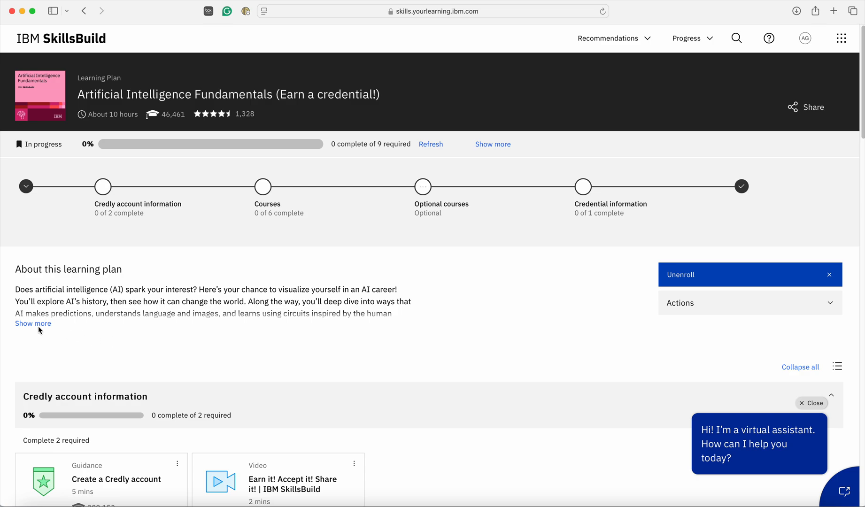
# Expand the Artificial Intelligence Fundamentals description and scroll down to its six required courses.
pyautogui.click(33, 324)
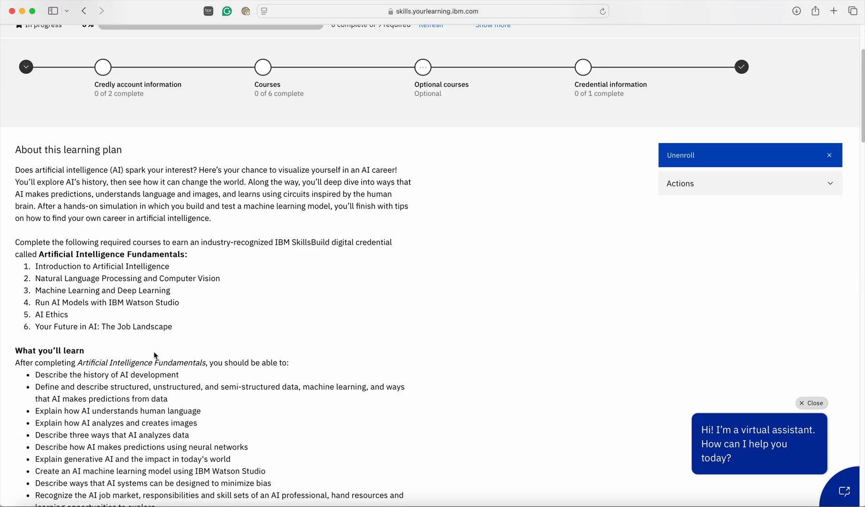
pyautogui.scroll(-3)
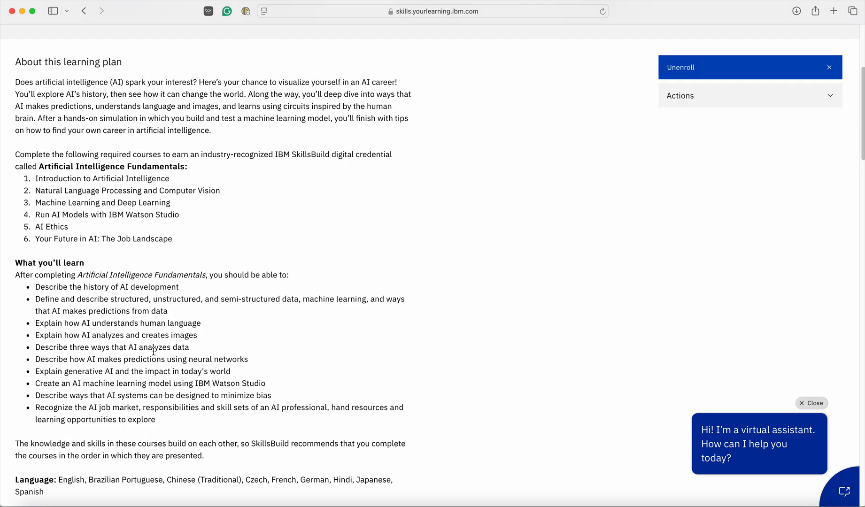
pyautogui.scroll(-3)
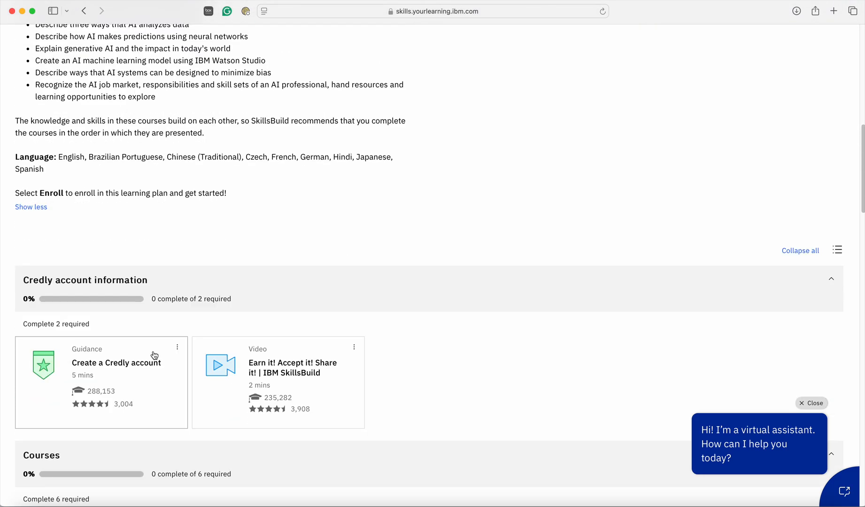
pyautogui.scroll(-3)
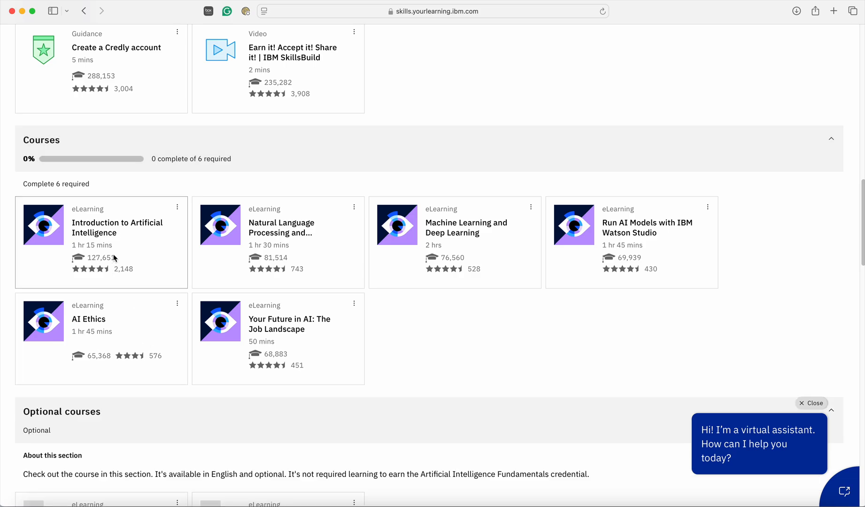
pyautogui.moveTo(4, 351)
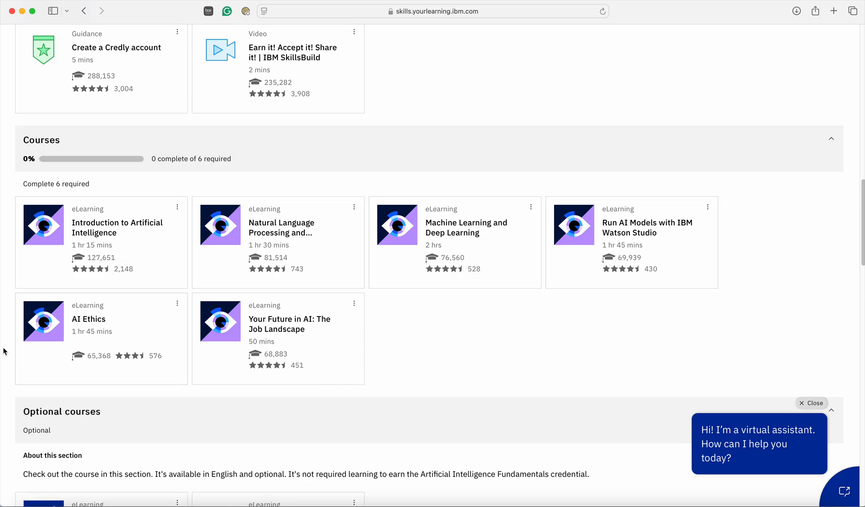
pyautogui.moveTo(39, 211)
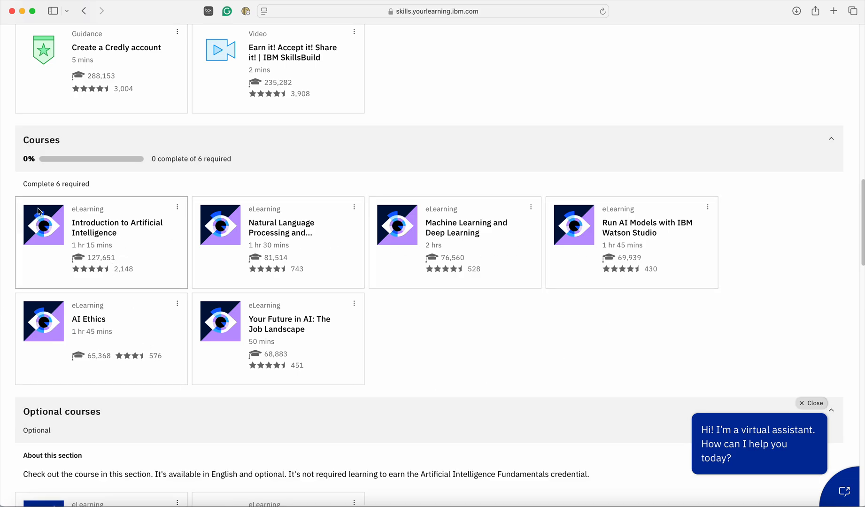
pyautogui.moveTo(268, 254)
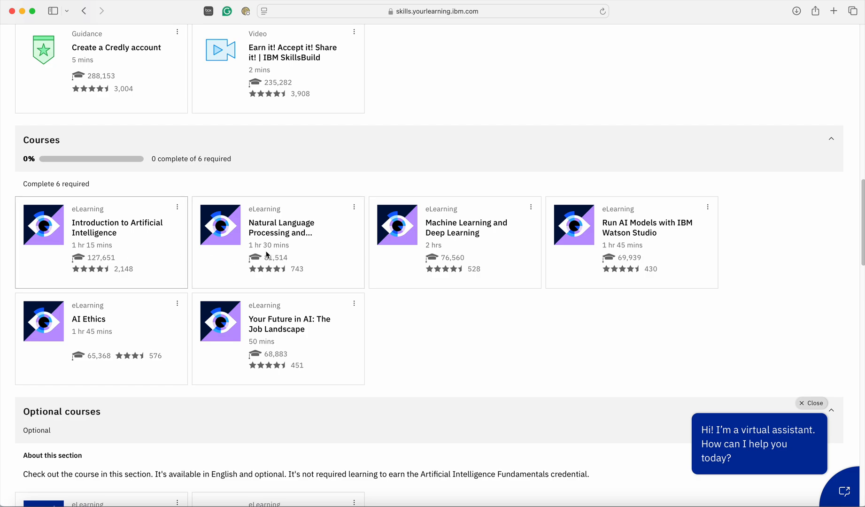
pyautogui.moveTo(301, 255)
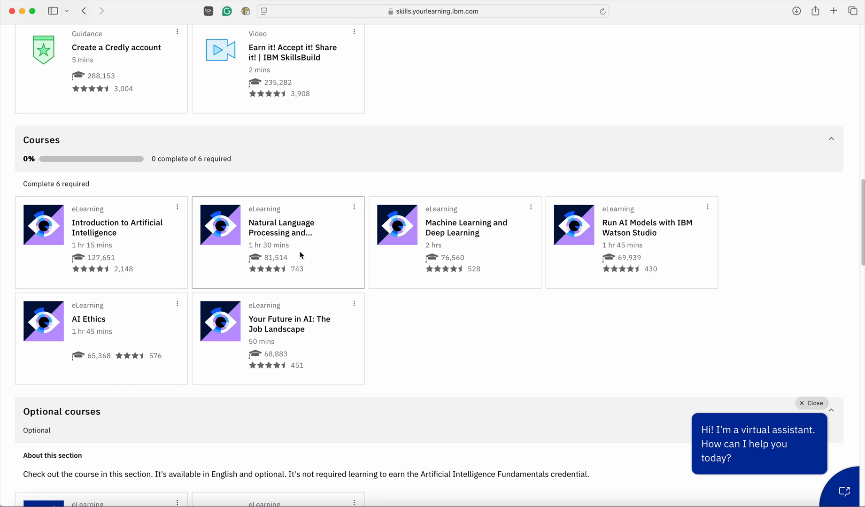
pyautogui.moveTo(337, 306)
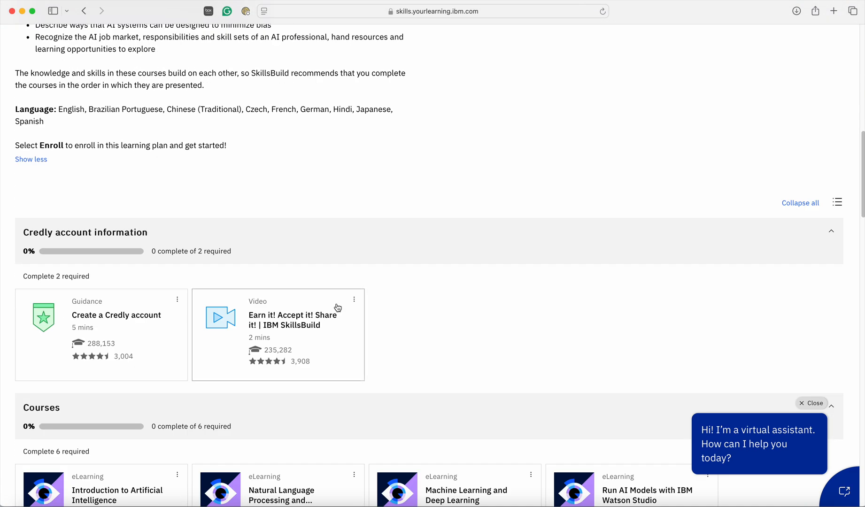
pyautogui.scroll(-3)
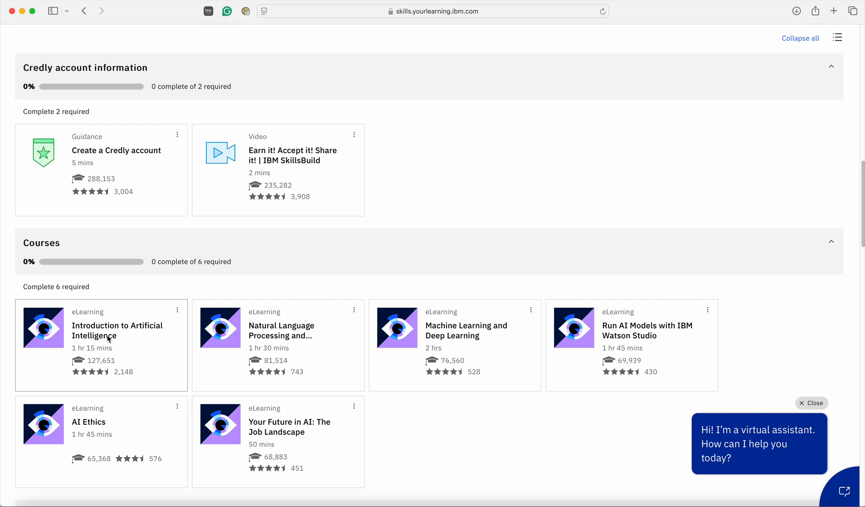
# Launch Introduction to Artificial Intelligence and start at lesson 1, About this course.
pyautogui.click(118, 330)
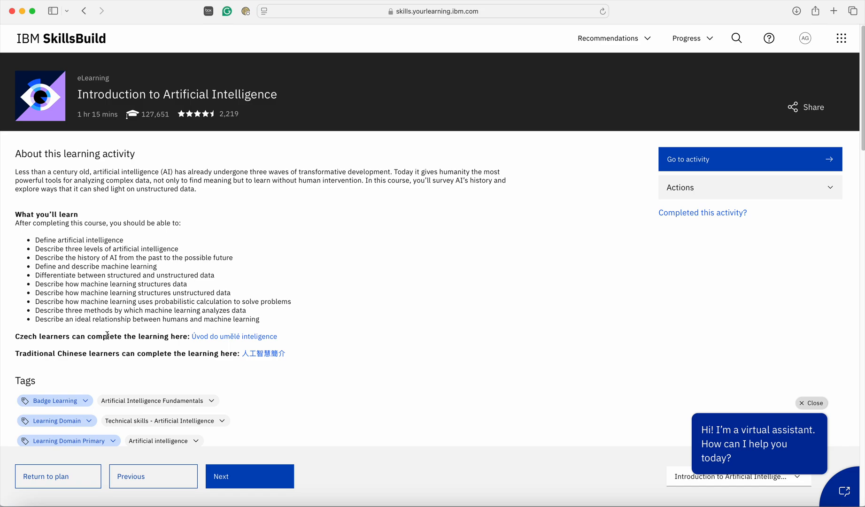
pyautogui.moveTo(229, 295)
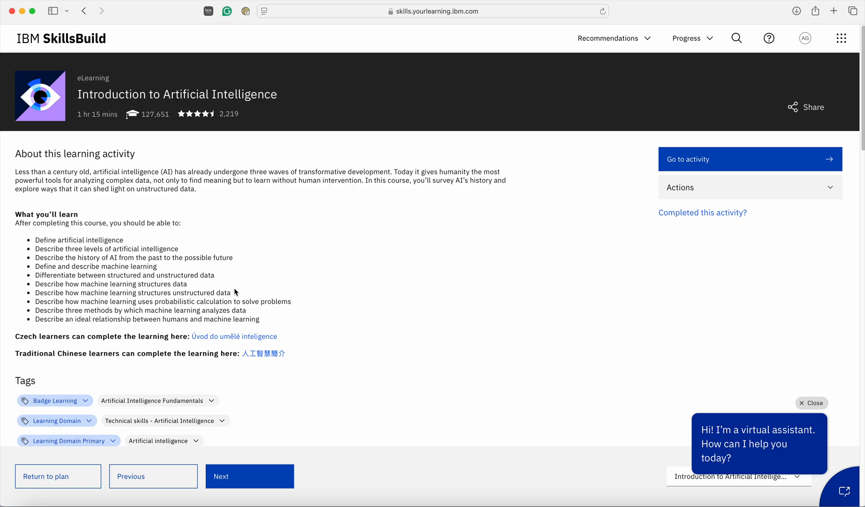
pyautogui.moveTo(250, 287)
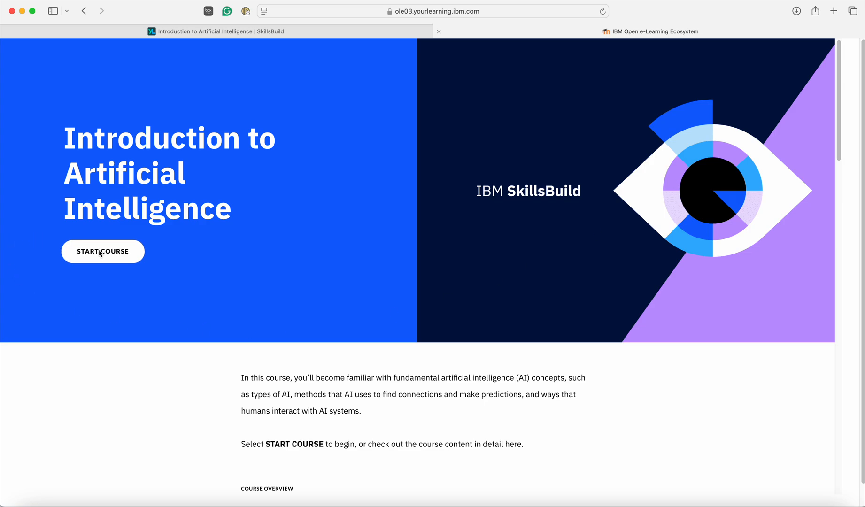
pyautogui.click(103, 251)
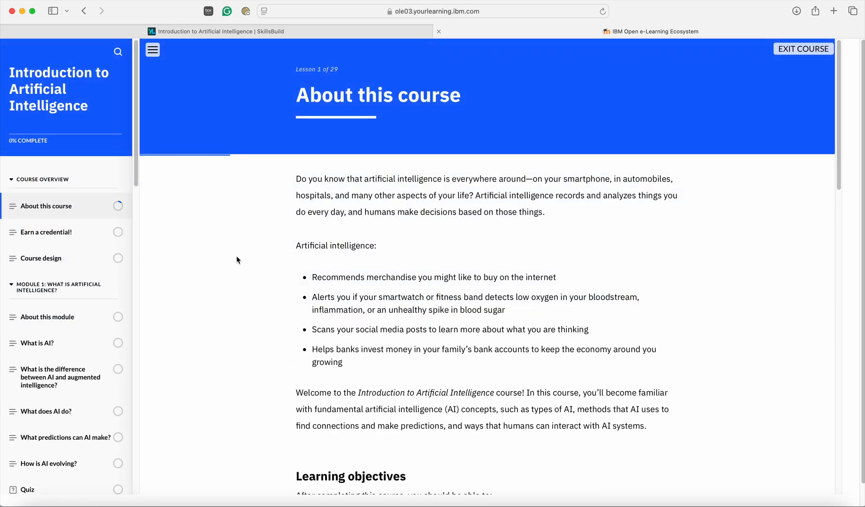
pyautogui.moveTo(86, 248)
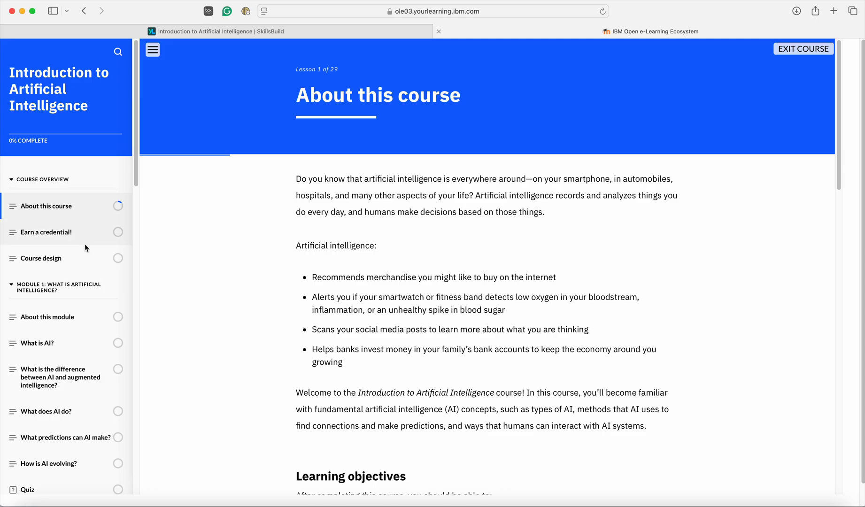
pyautogui.scroll(-3)
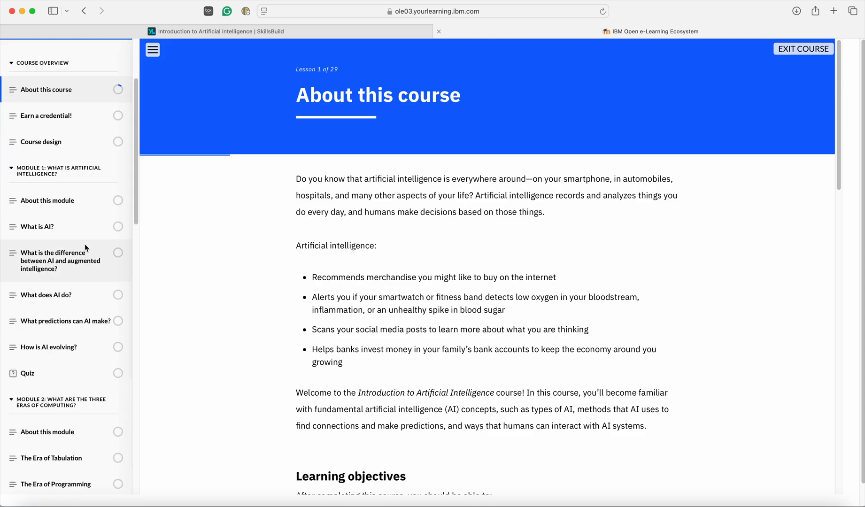
pyautogui.scroll(-3)
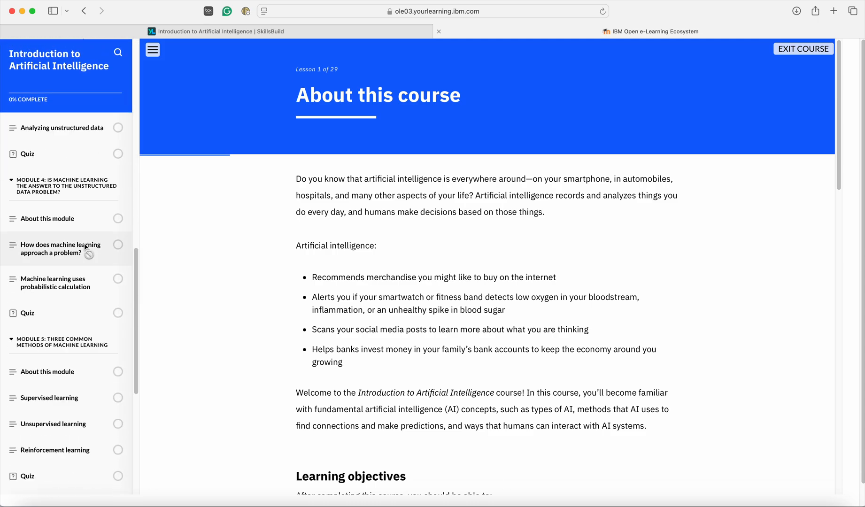
pyautogui.scroll(-3)
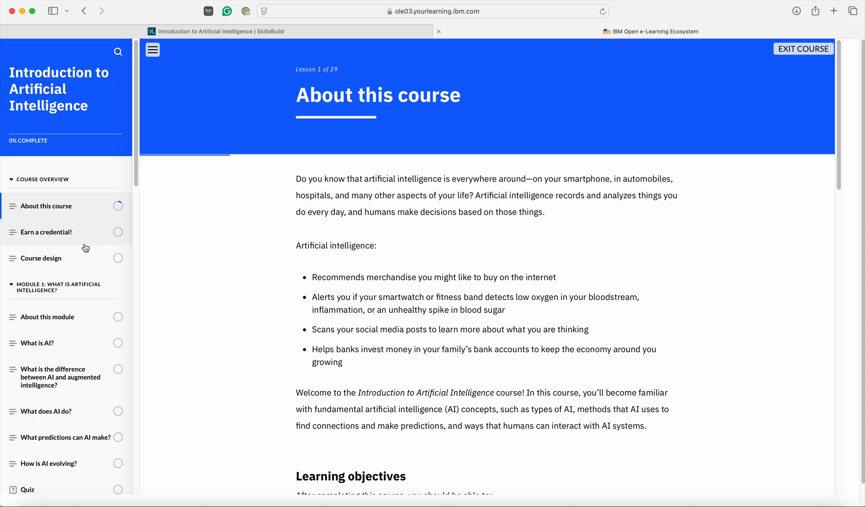
pyautogui.moveTo(77, 242)
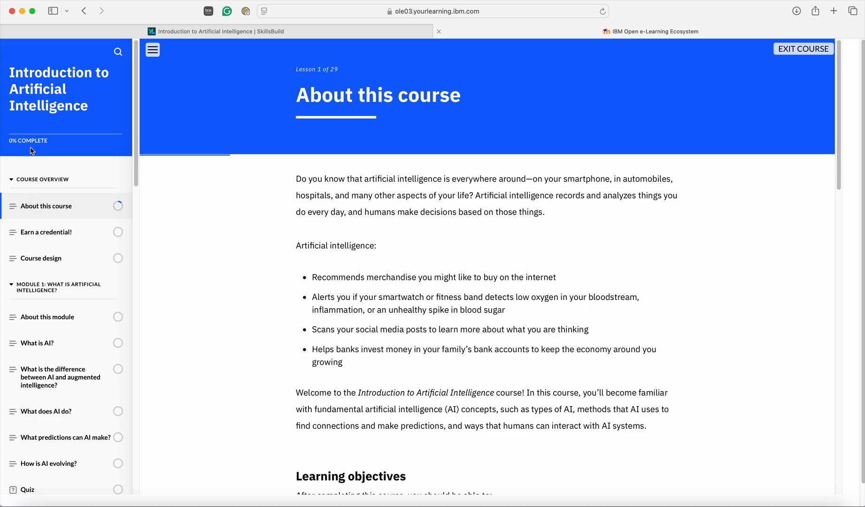
pyautogui.moveTo(319, 278)
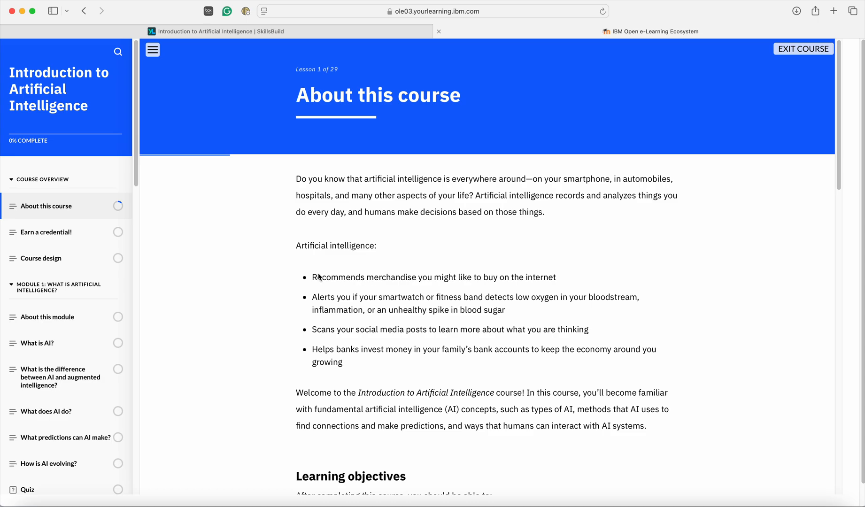
pyautogui.moveTo(67, 215)
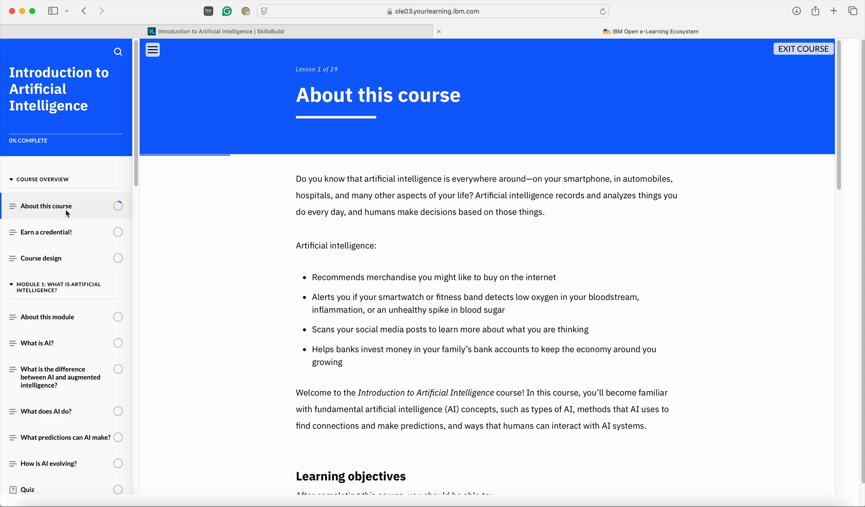
# Scroll through About this course and mark it as checked out, moving to Earn a credential!
pyautogui.scroll(-3)
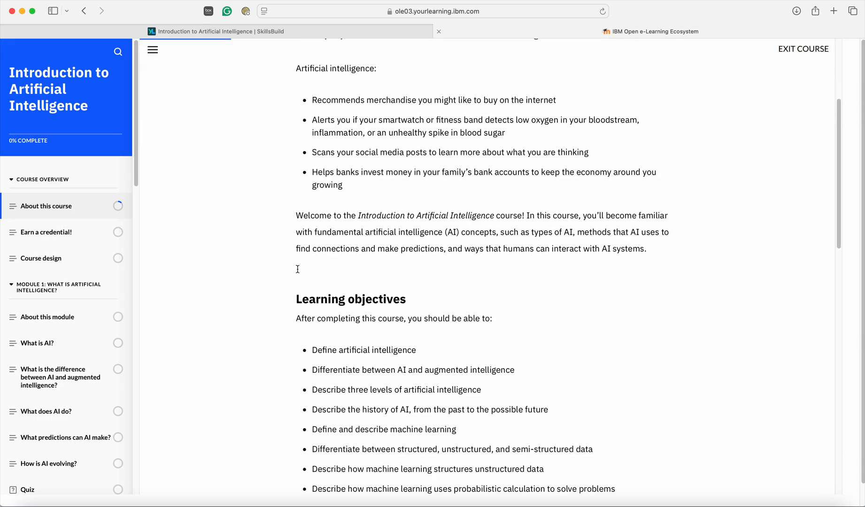
pyautogui.scroll(-3)
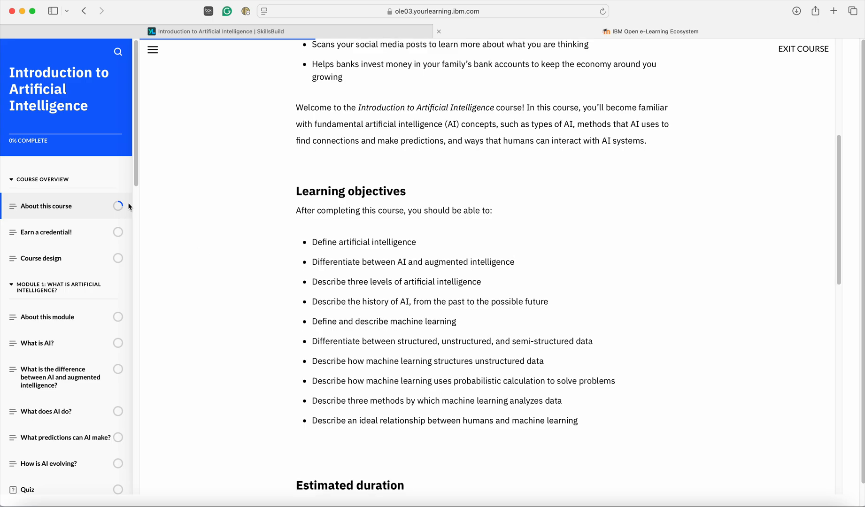
pyautogui.moveTo(117, 213)
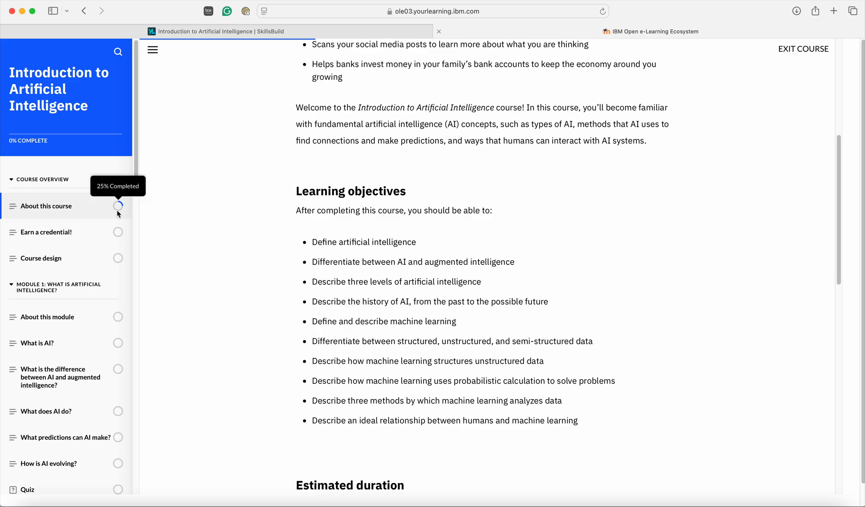
pyautogui.moveTo(305, 283)
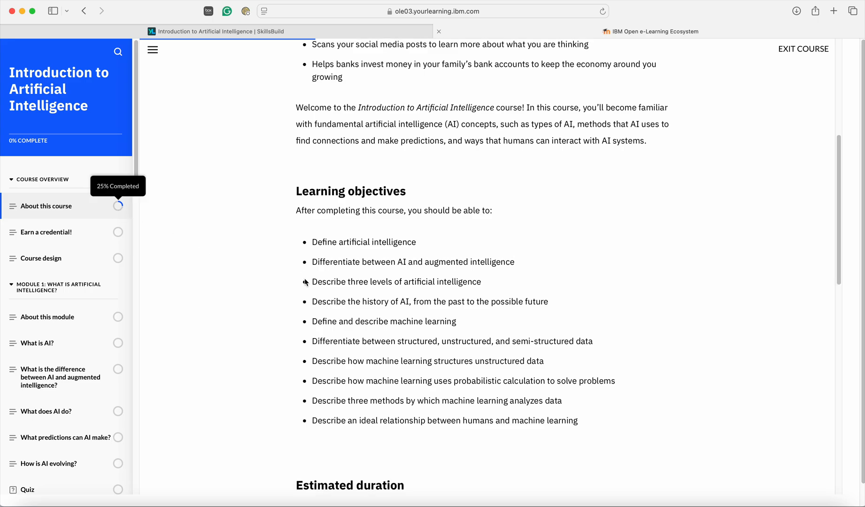
pyautogui.scroll(-3)
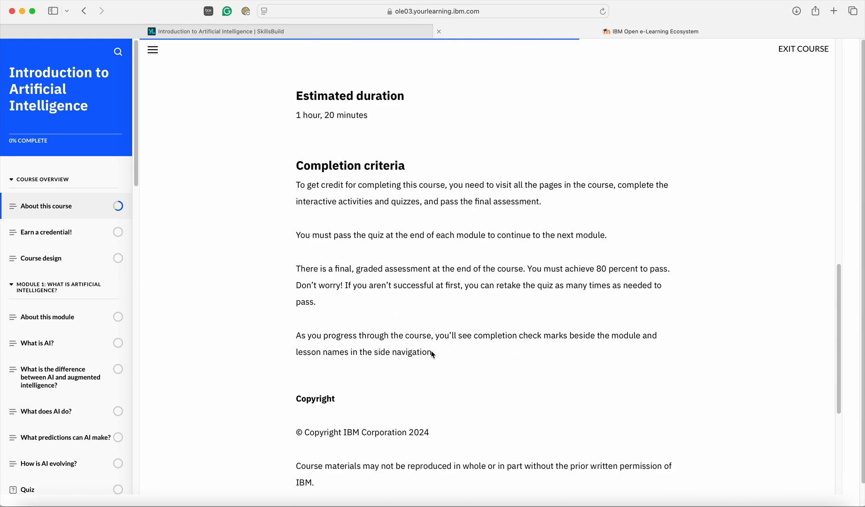
pyautogui.moveTo(118, 206)
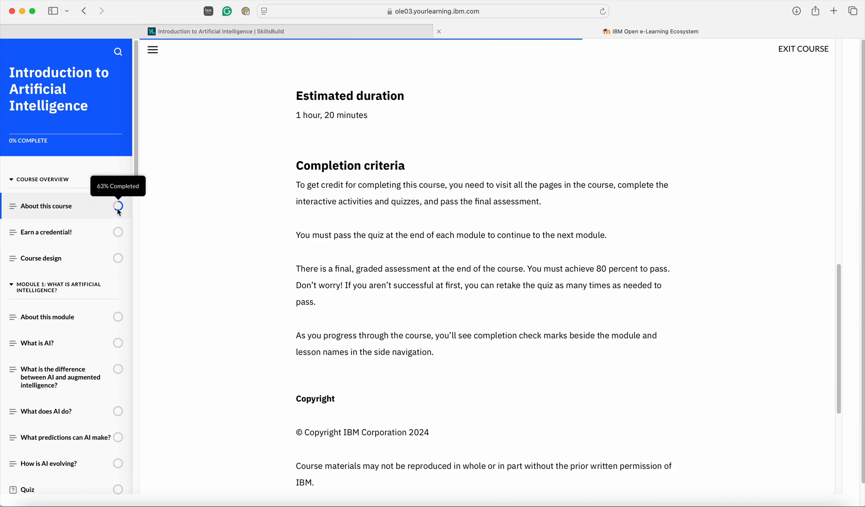
pyautogui.moveTo(348, 335)
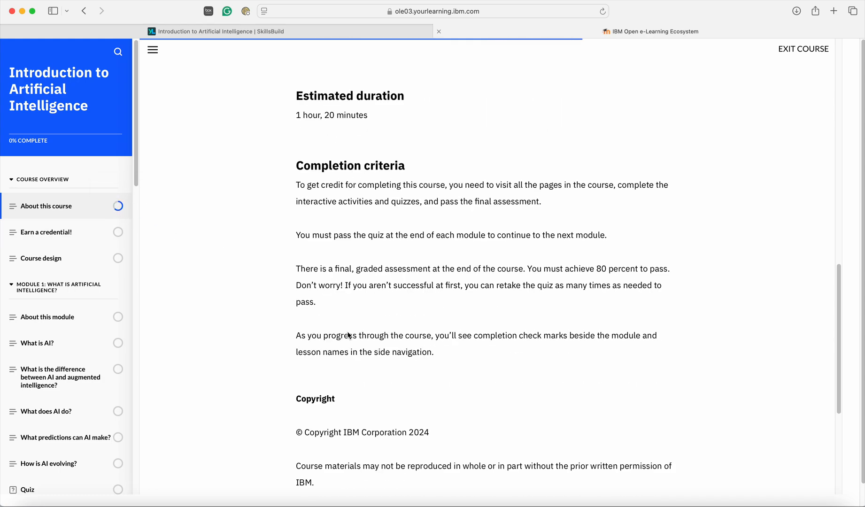
pyautogui.scroll(-3)
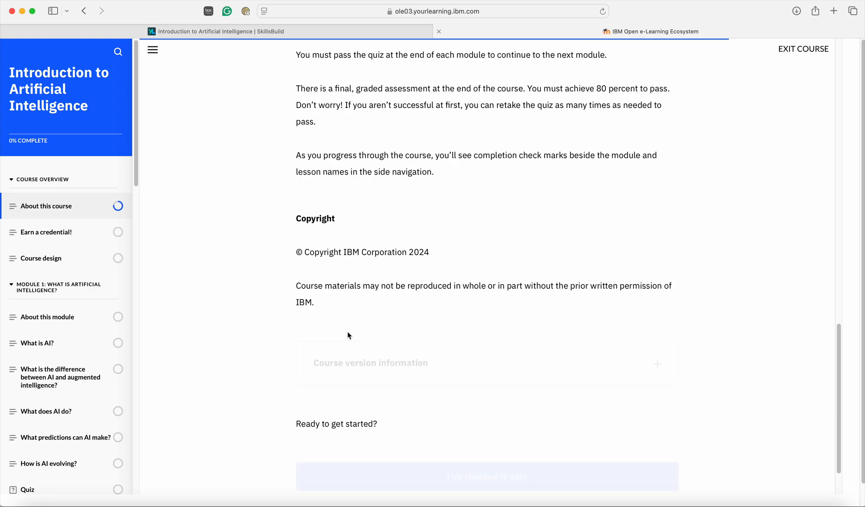
pyautogui.scroll(-3)
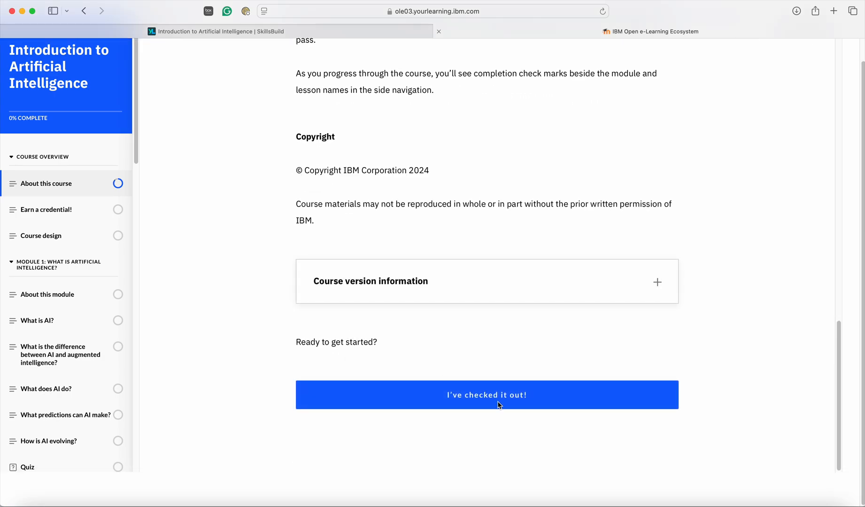
pyautogui.click(487, 396)
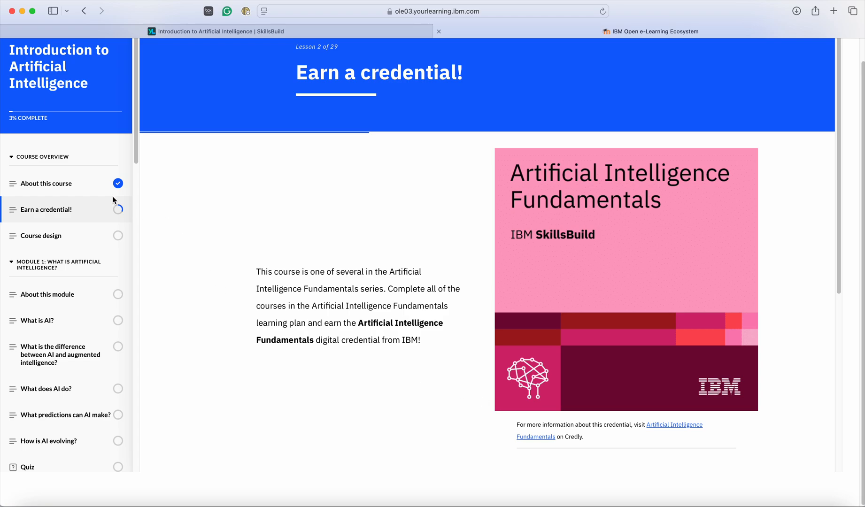
pyautogui.moveTo(118, 183)
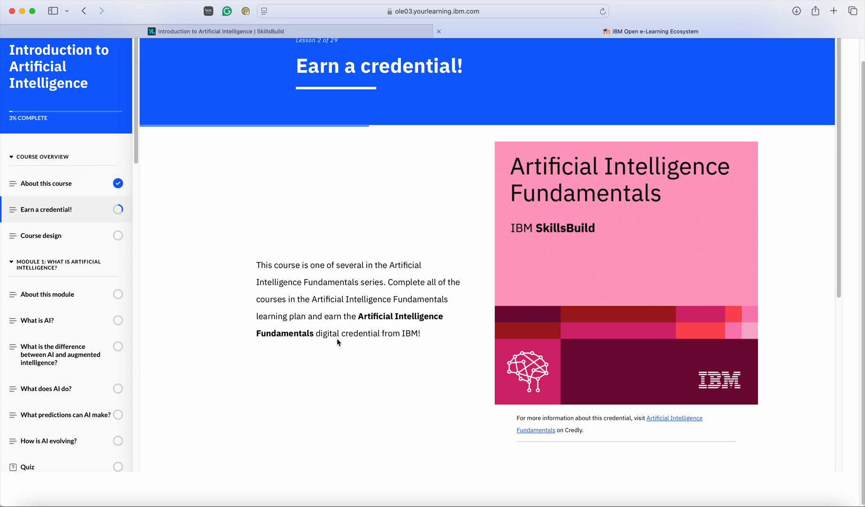
# Check off the Earn a credential! lesson and read through the next lesson.
pyautogui.scroll(-3)
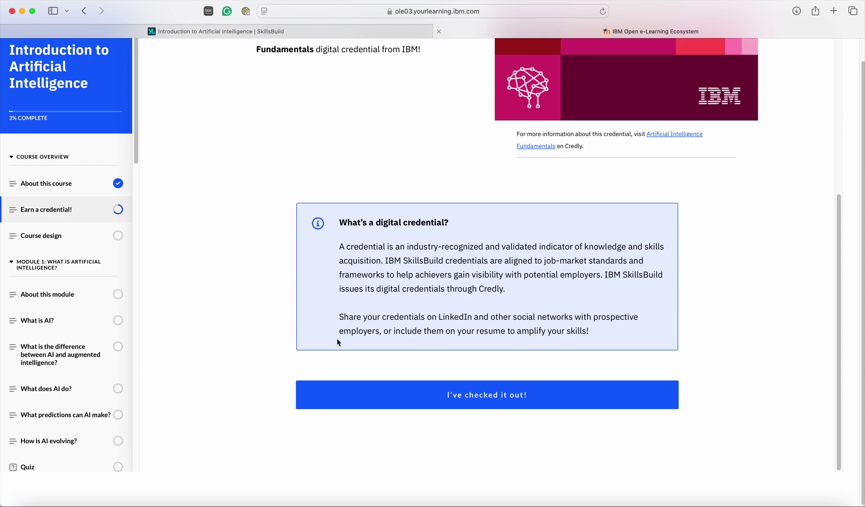
pyautogui.click(487, 395)
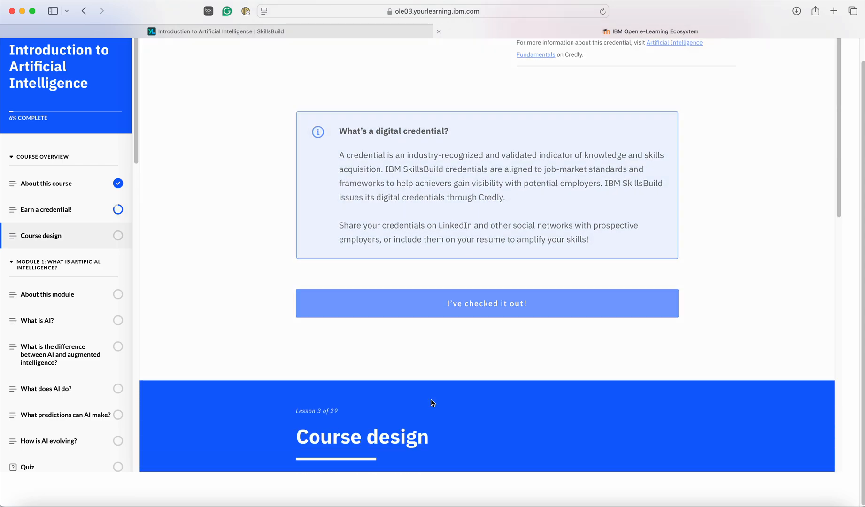
pyautogui.click(487, 303)
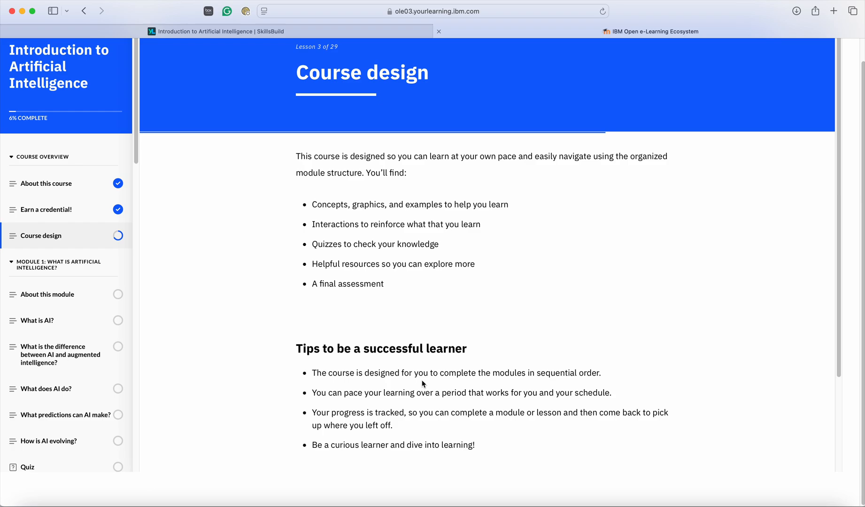
pyautogui.scroll(-3)
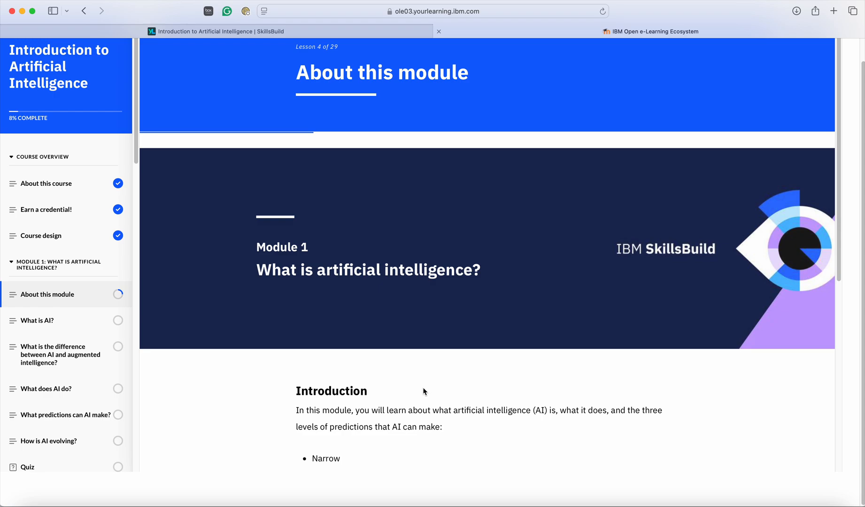
pyautogui.scroll(-3)
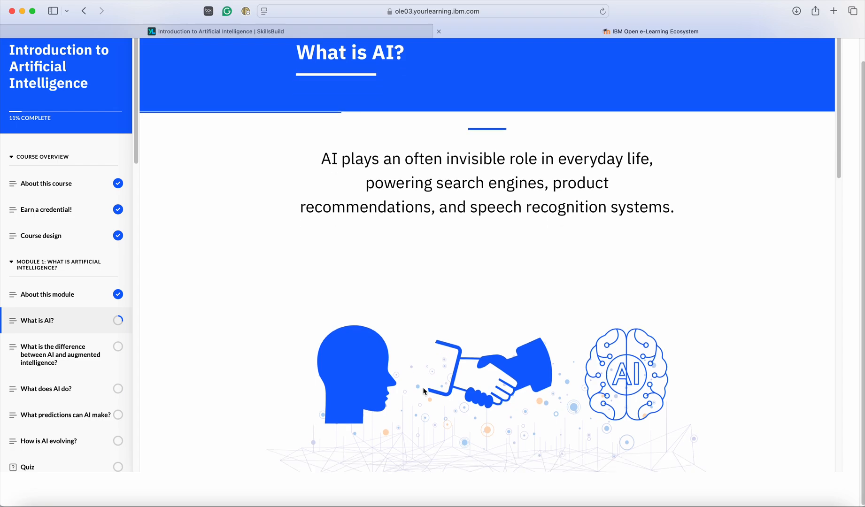
pyautogui.scroll(-3)
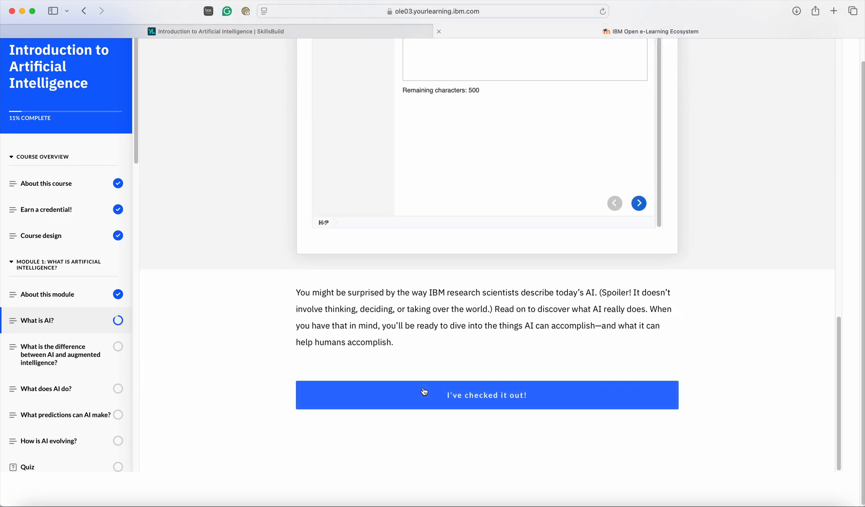
# Check off What is AI?, What does AI do? and What predictions can AI make?
pyautogui.click(486, 396)
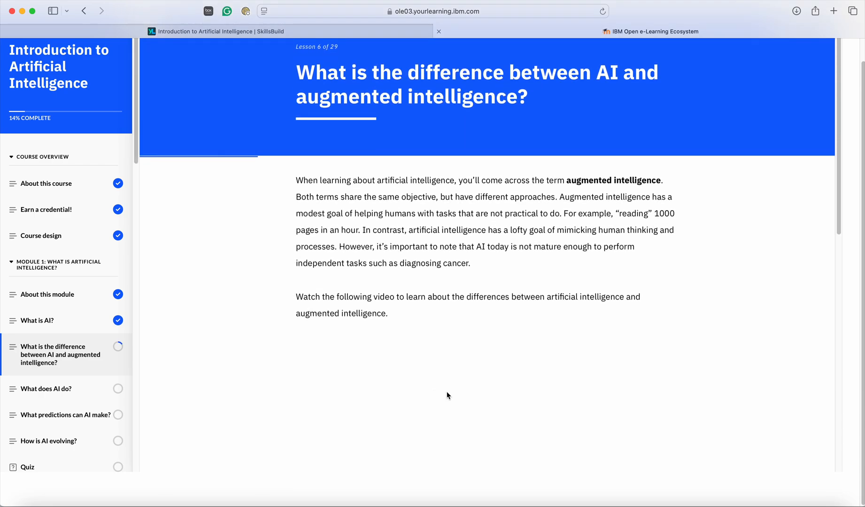
pyautogui.scroll(-3)
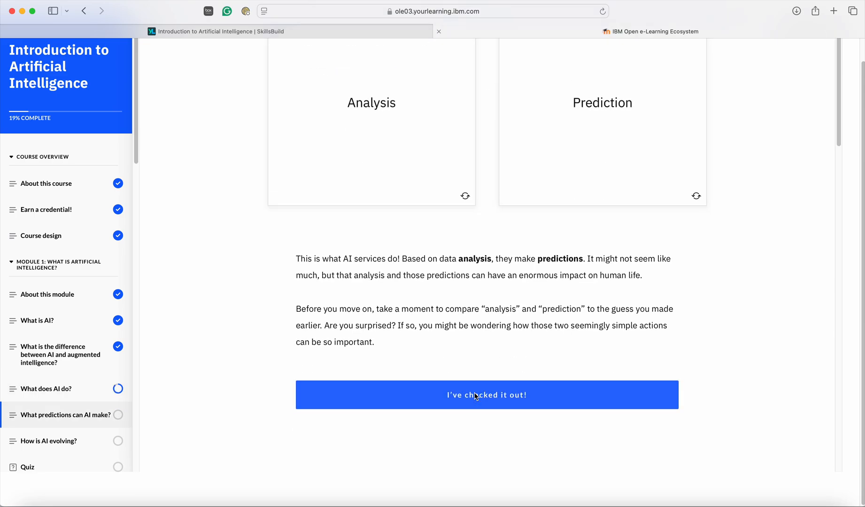
pyautogui.click(486, 395)
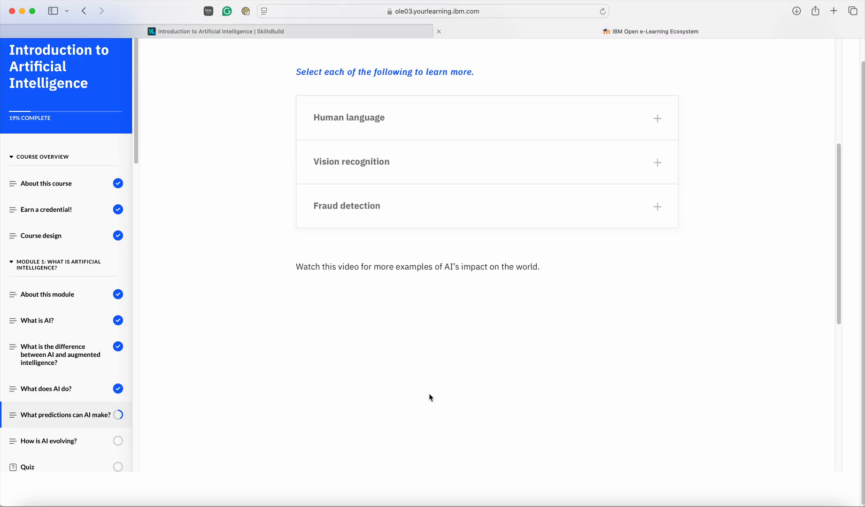
pyautogui.click(47, 441)
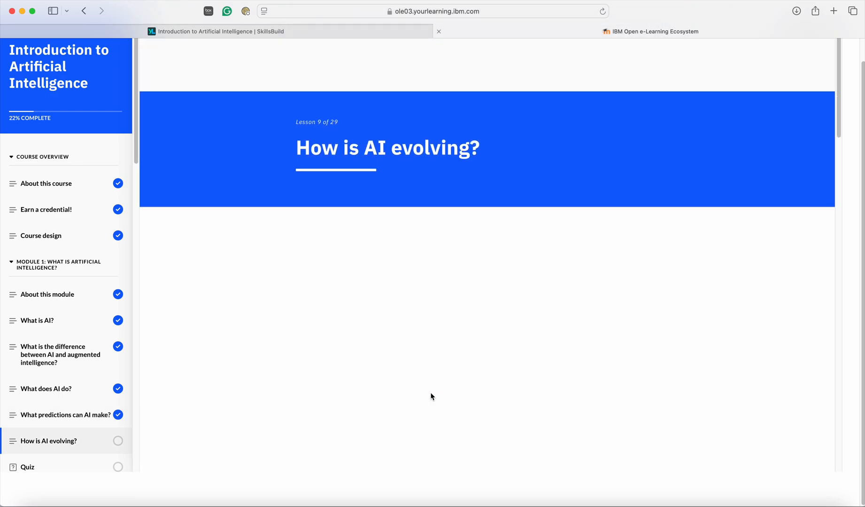
pyautogui.scroll(-3)
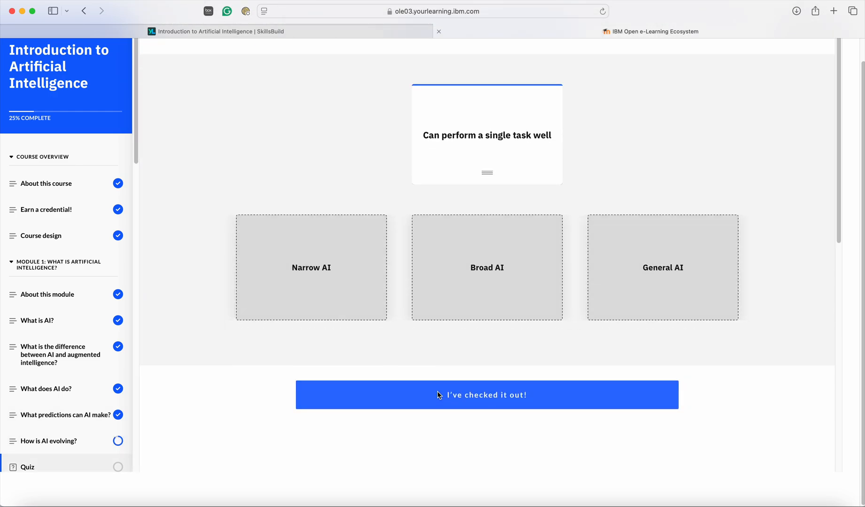
# Check off How is AI evolving?, start the Module 1 quiz, and answer 'Augmented intelligence, AI'.
pyautogui.click(487, 395)
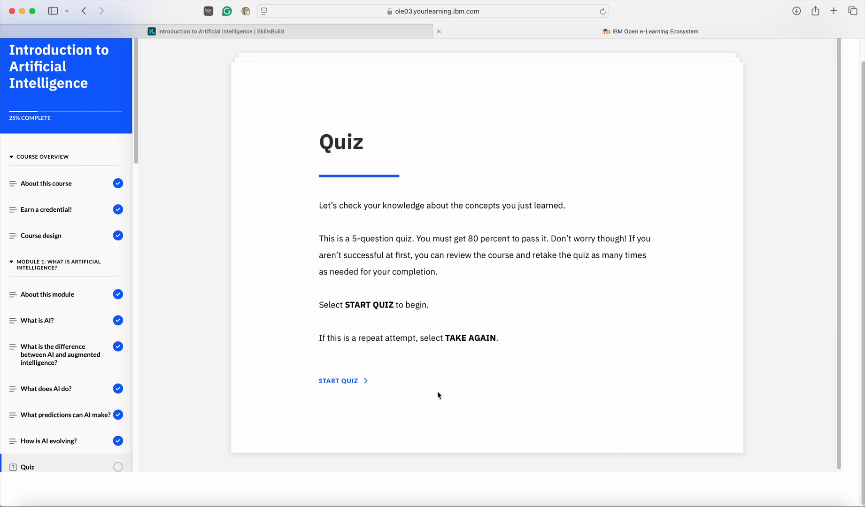
pyautogui.moveTo(343, 387)
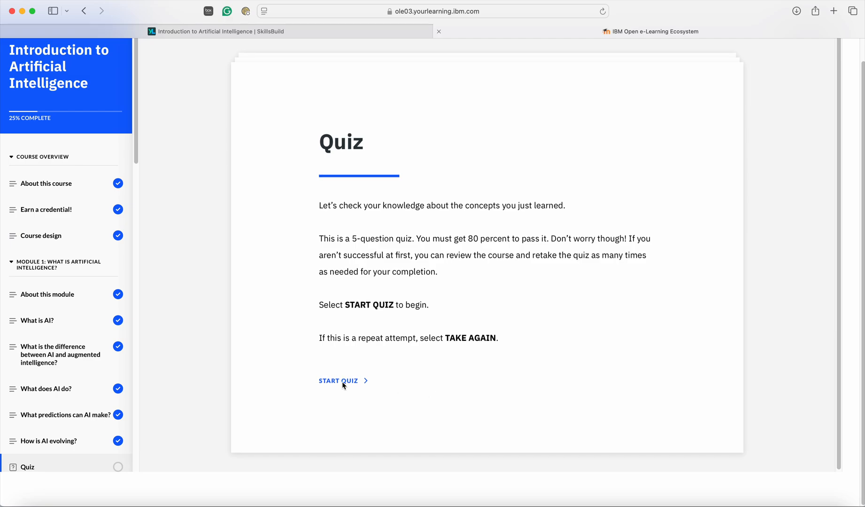
pyautogui.click(338, 381)
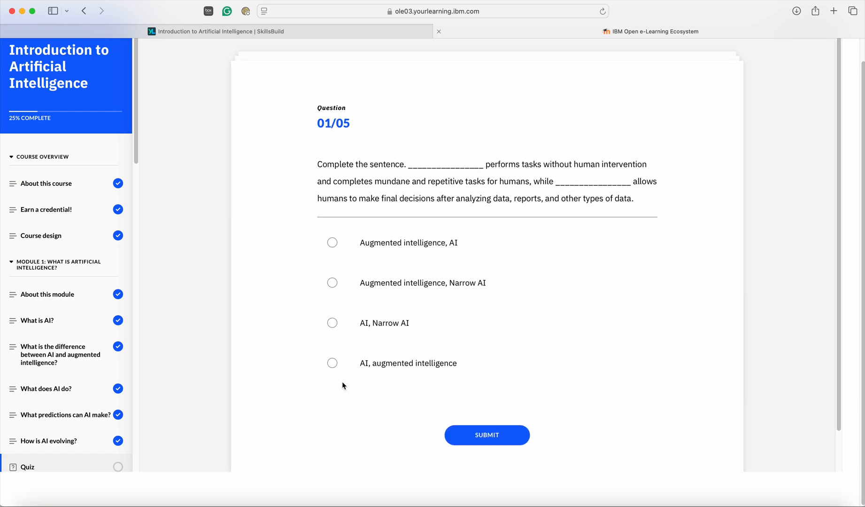
pyautogui.moveTo(314, 284)
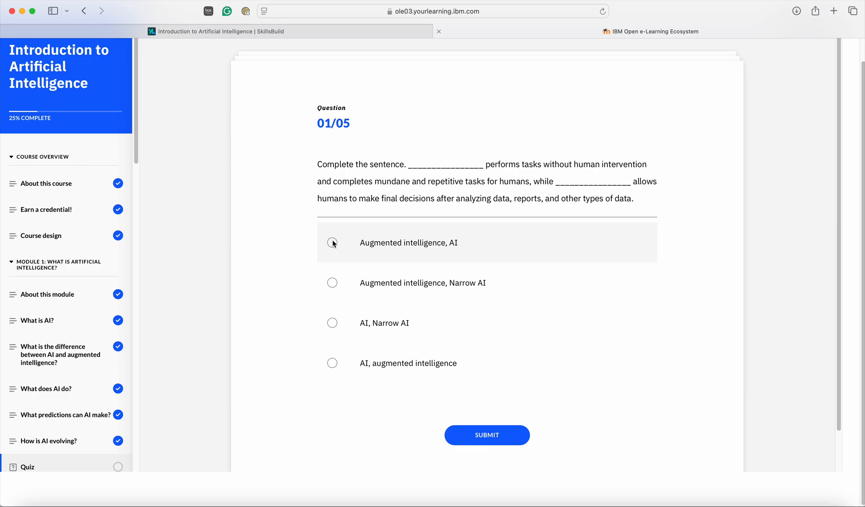
pyautogui.click(332, 243)
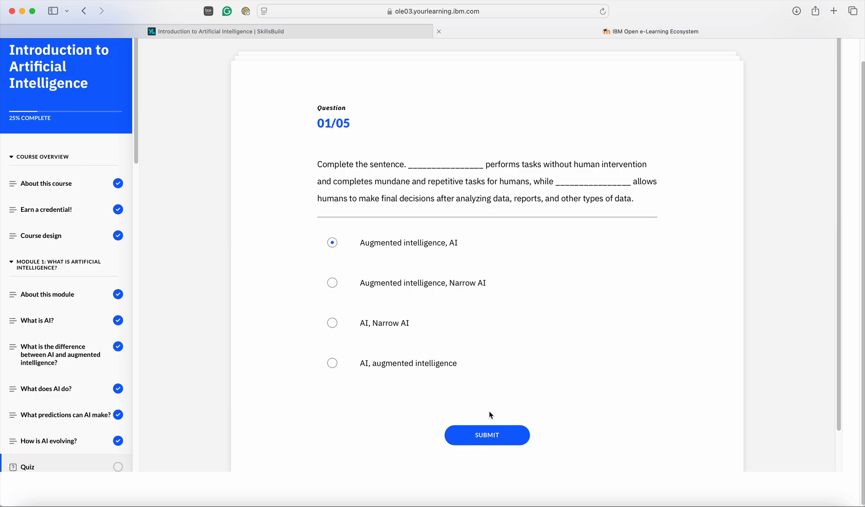
pyautogui.scroll(-3)
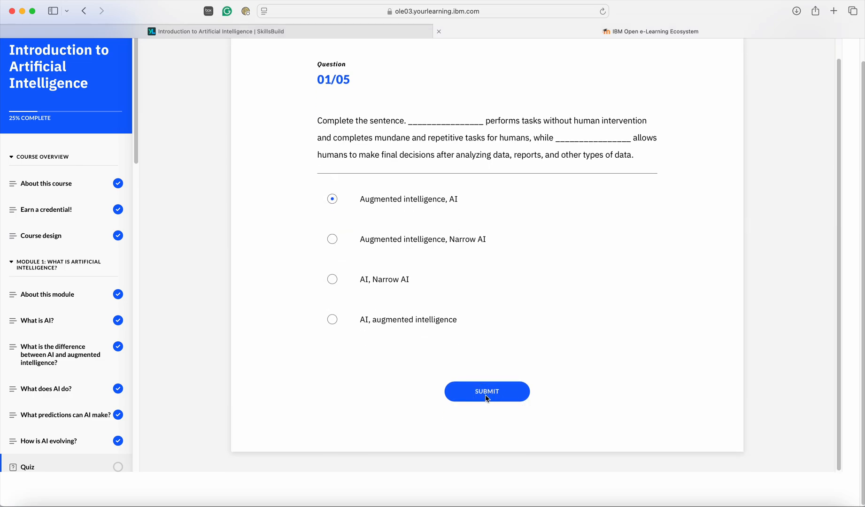
# Submit question 1 and review the Incorrect feedback showing 'AI, augmented intelligence'.
pyautogui.click(487, 392)
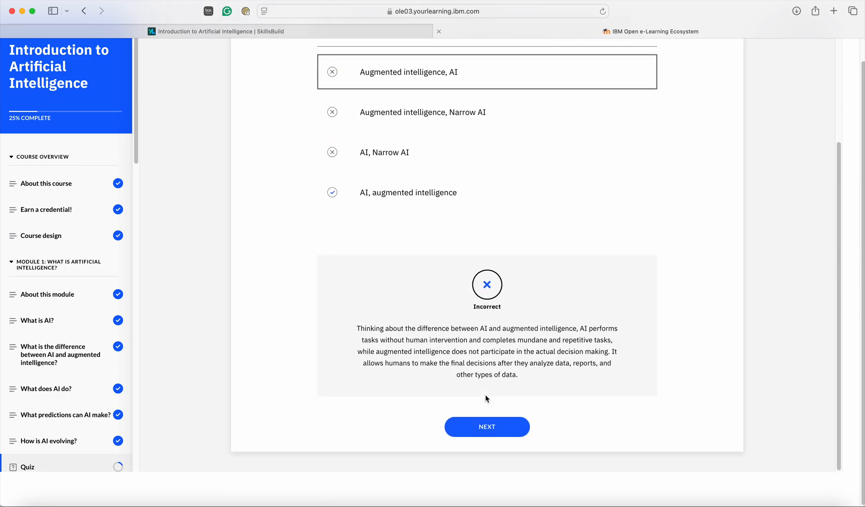
pyautogui.moveTo(505, 315)
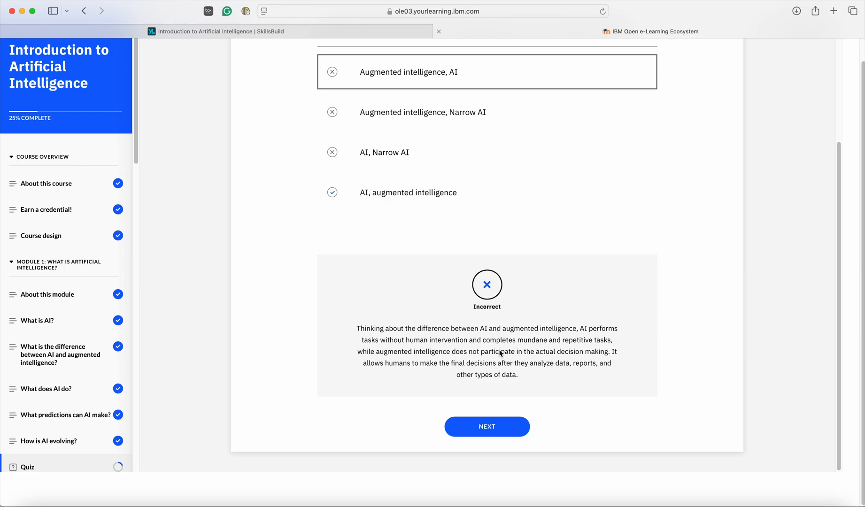
pyautogui.moveTo(328, 202)
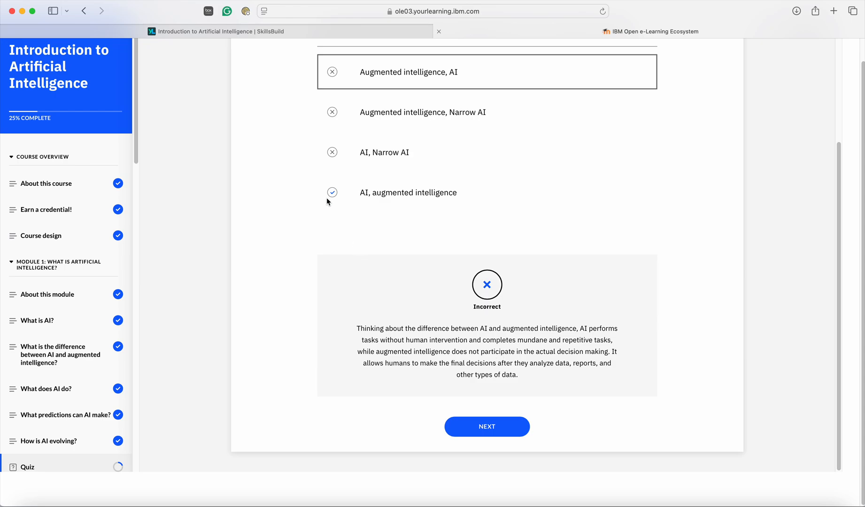
pyautogui.moveTo(372, 202)
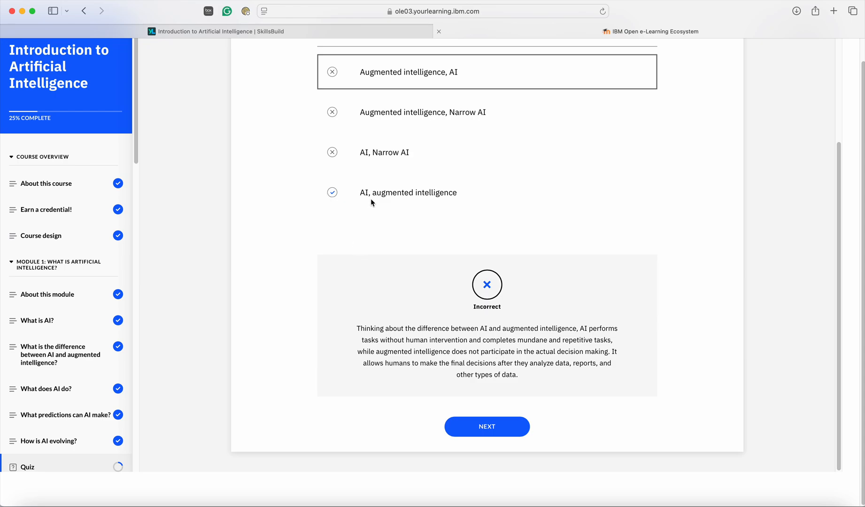
pyautogui.moveTo(428, 204)
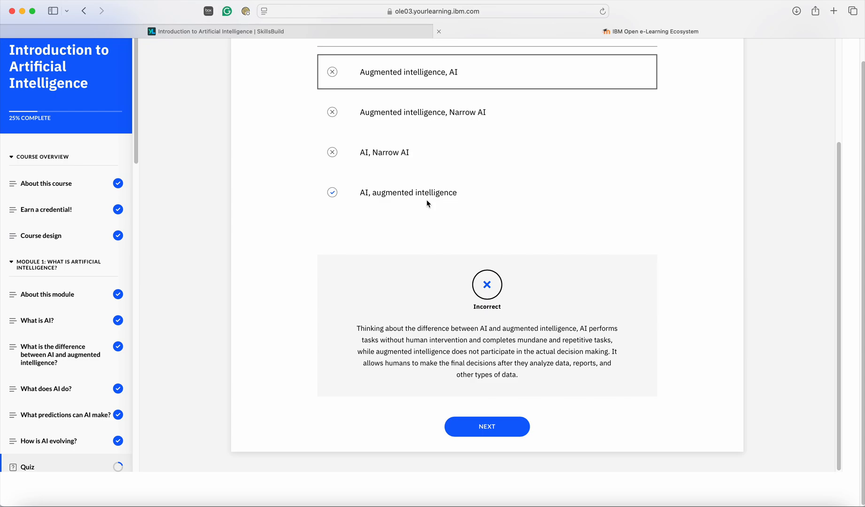
pyautogui.scroll(3)
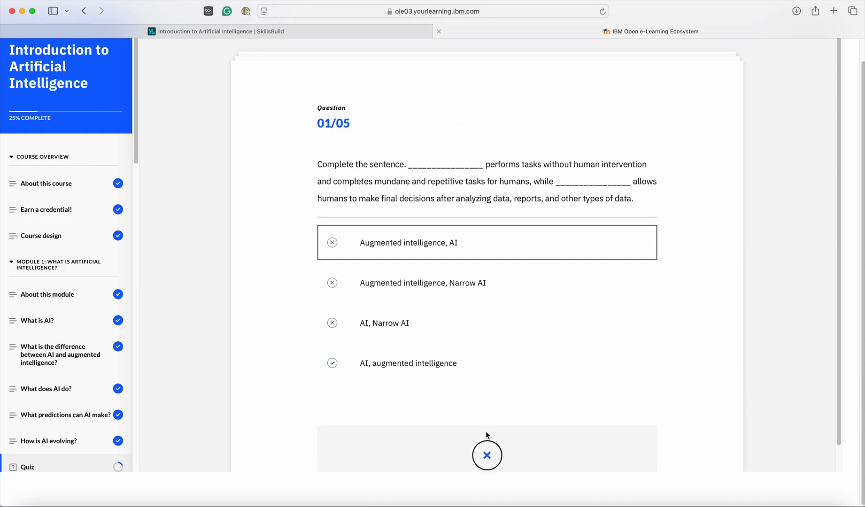
# Advance to quiz question 2 about Narrow AI systems for a self-driving car.
pyautogui.click(487, 456)
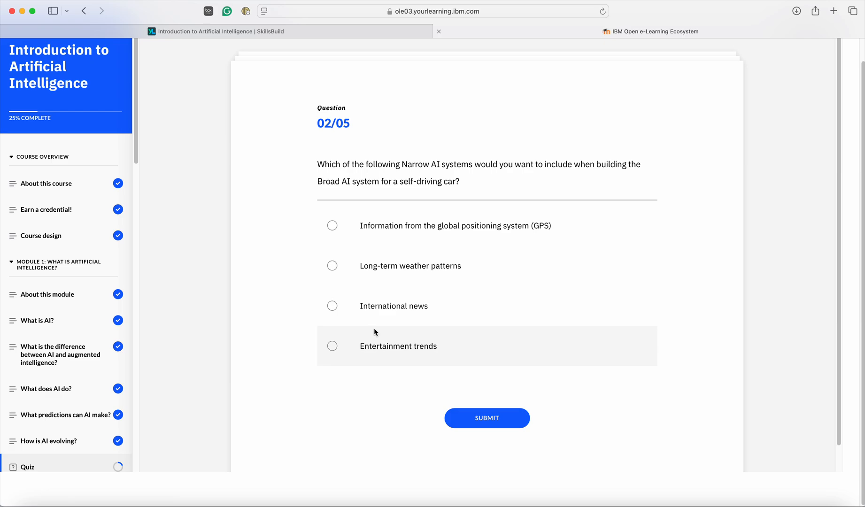
pyautogui.scroll(-3)
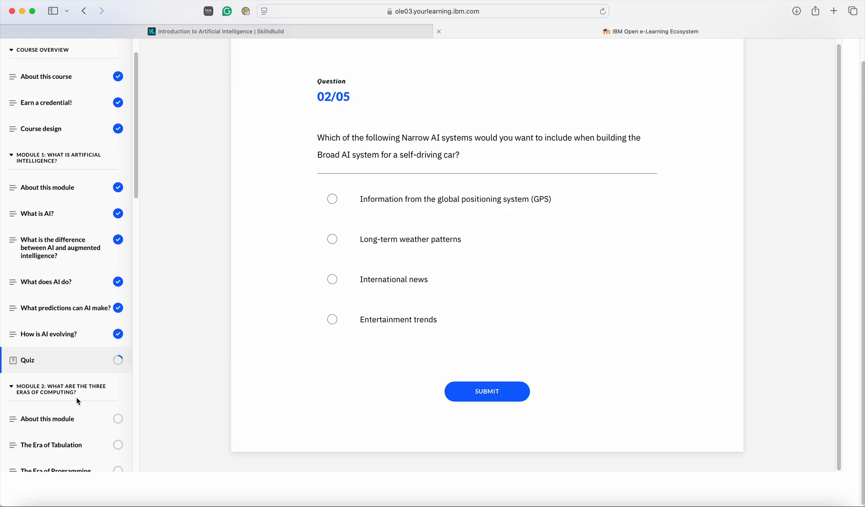
pyautogui.moveTo(146, 369)
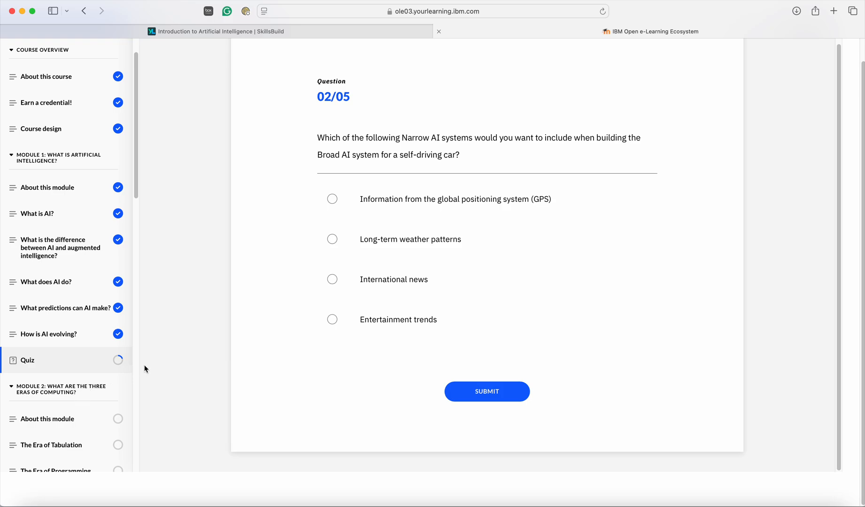